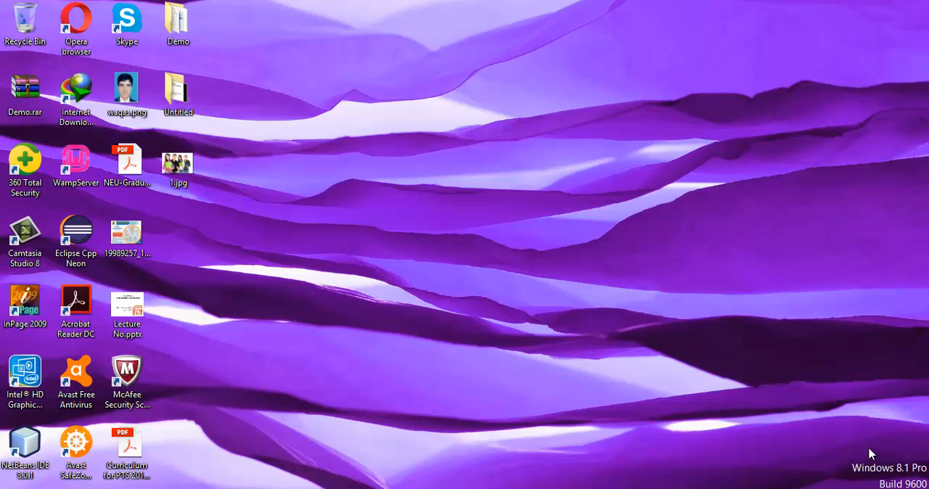
pyautogui.moveTo(515, 323)
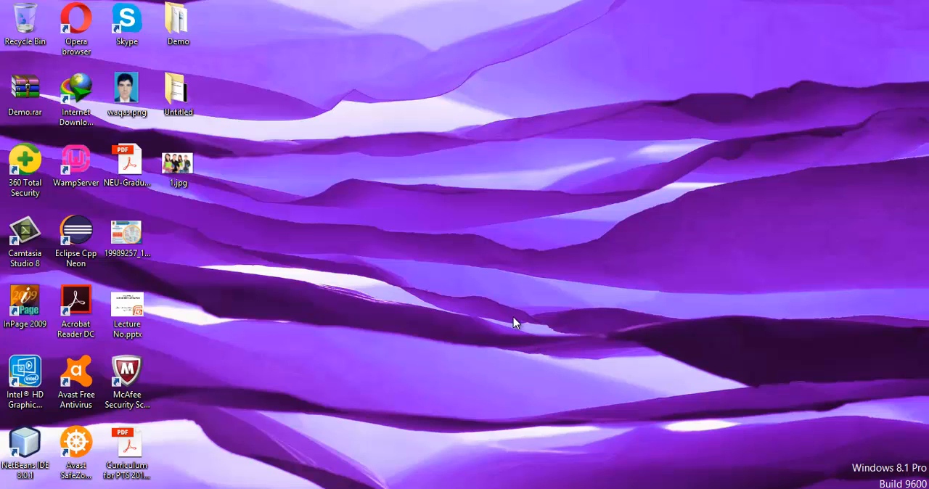
pyautogui.moveTo(373, 198)
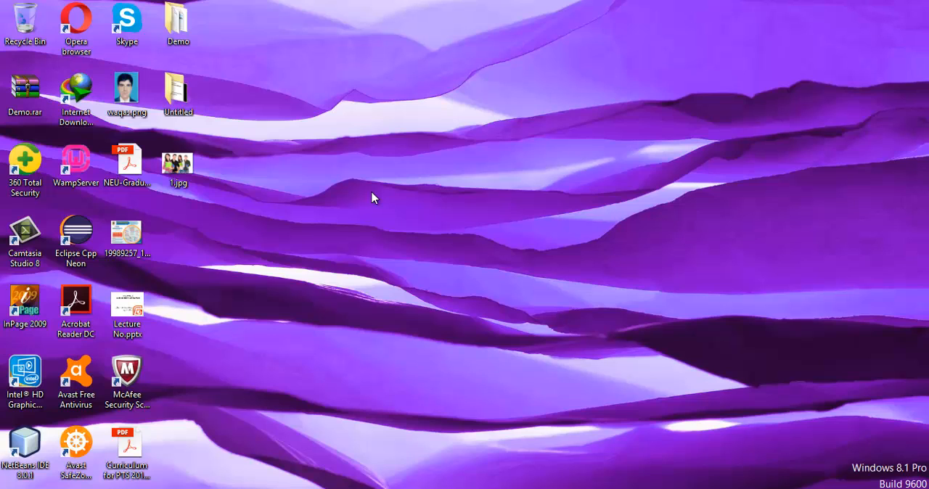
# - Create a new desktop folder and name it 'image processing'
pyautogui.rightClick(373, 197)
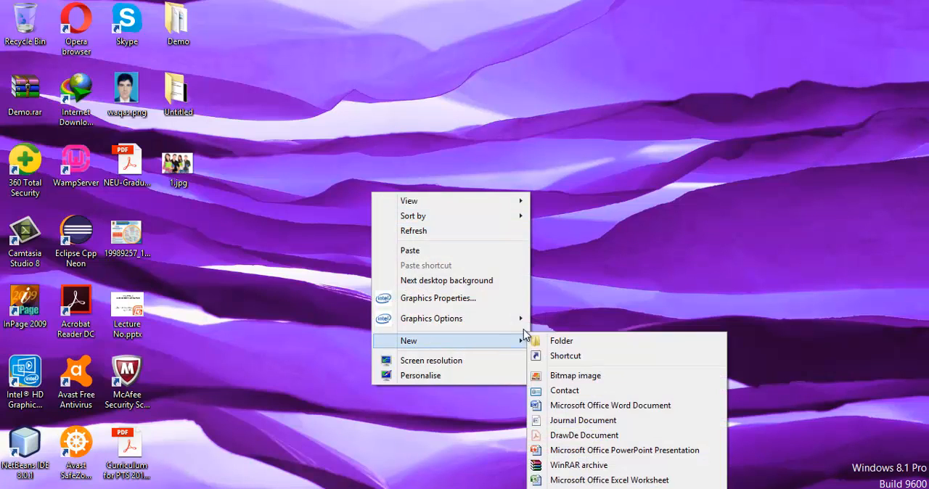
pyautogui.click(561, 341)
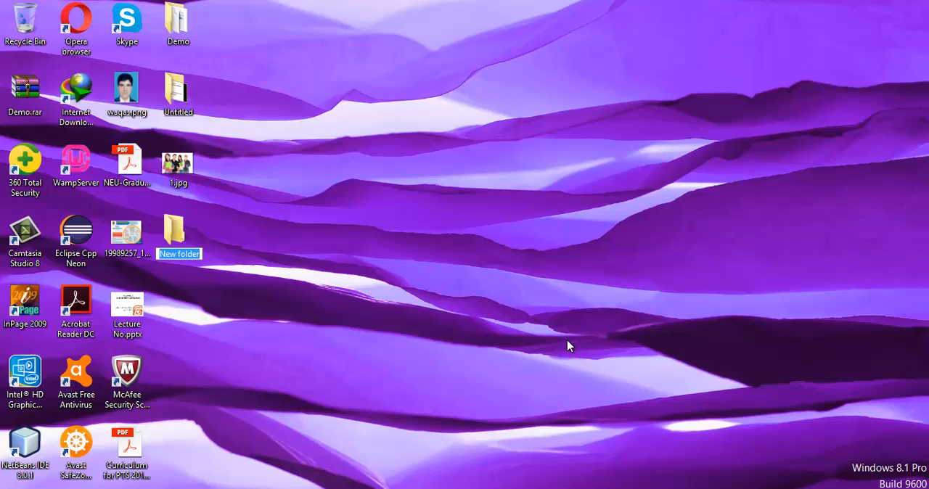
pyautogui.write('image')
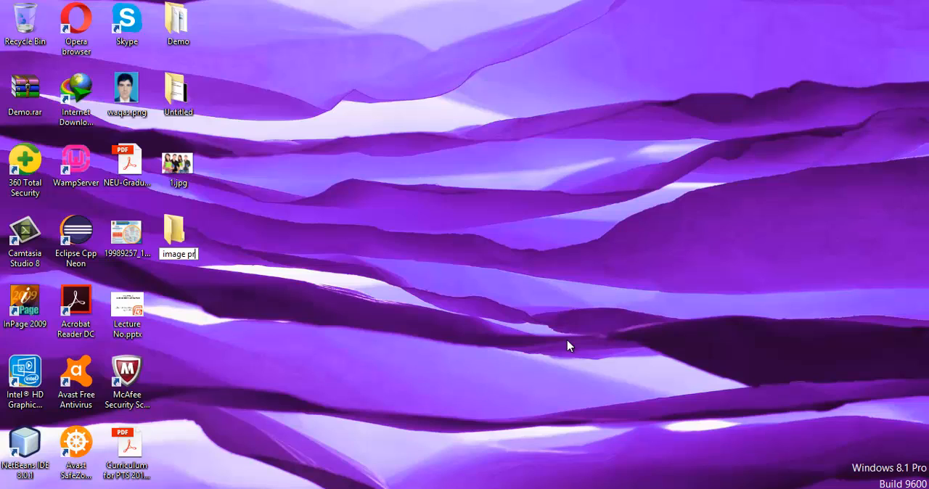
pyautogui.write('processing')
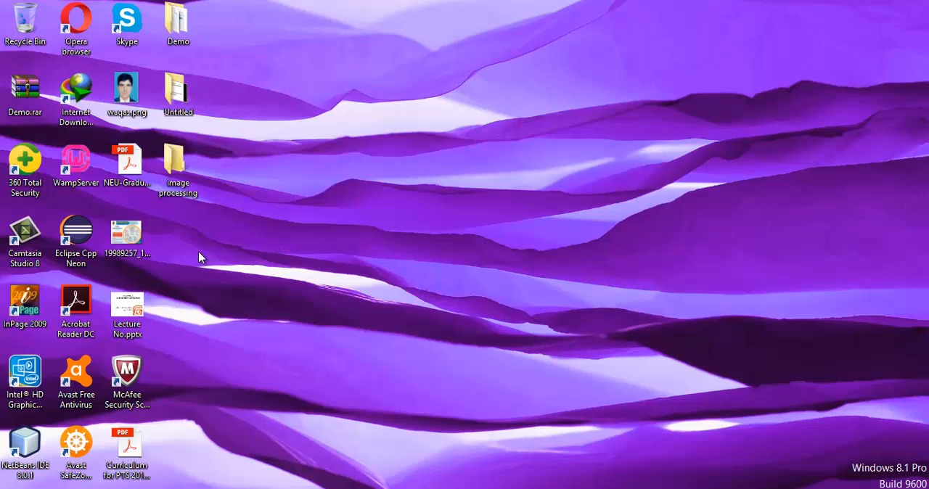
pyautogui.moveTo(518, 383)
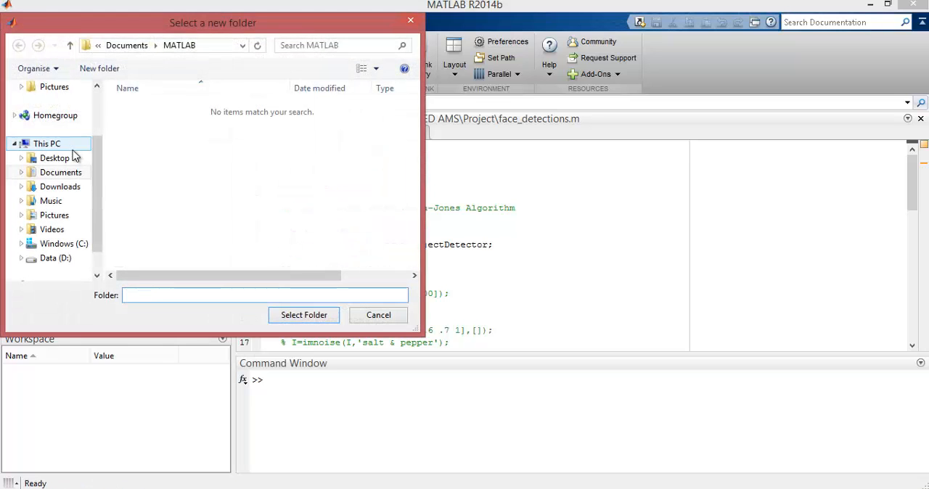
# - Browse to Desktop > image processing and select it as MATLAB's current folder
pyautogui.click(226, 120)
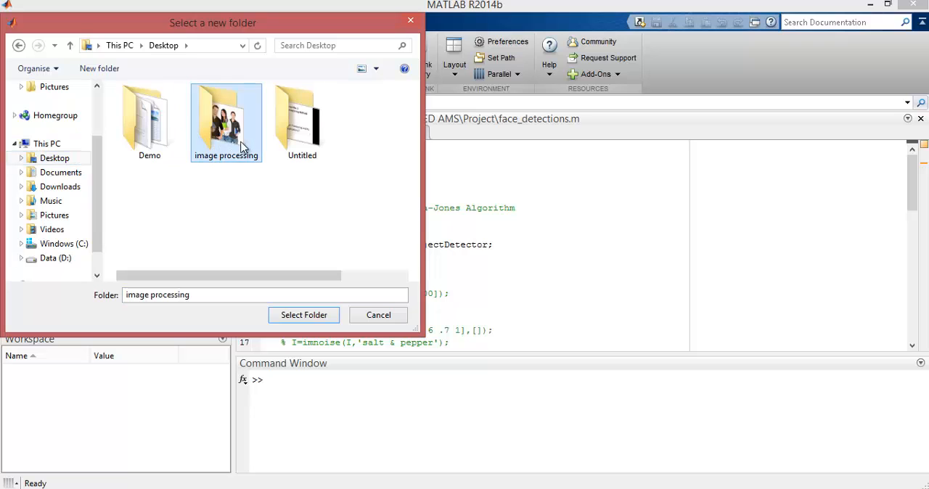
pyautogui.doubleClick(226, 119)
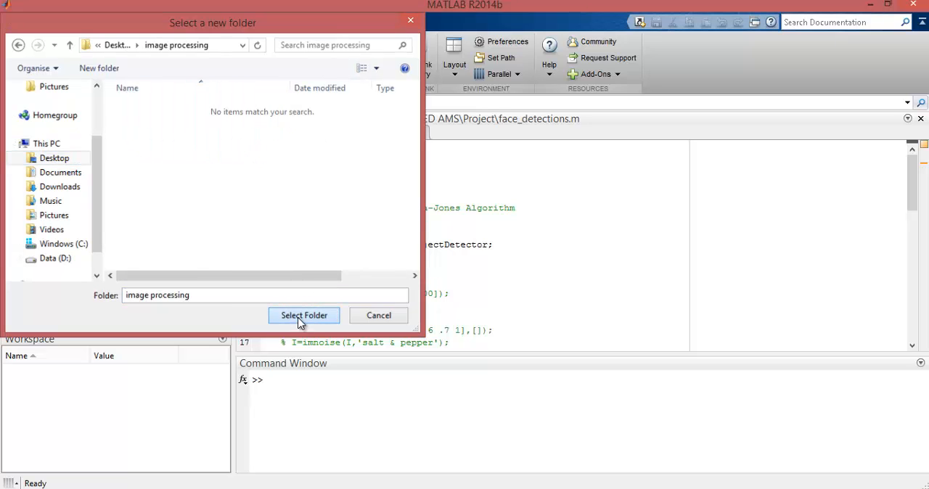
pyautogui.click(304, 315)
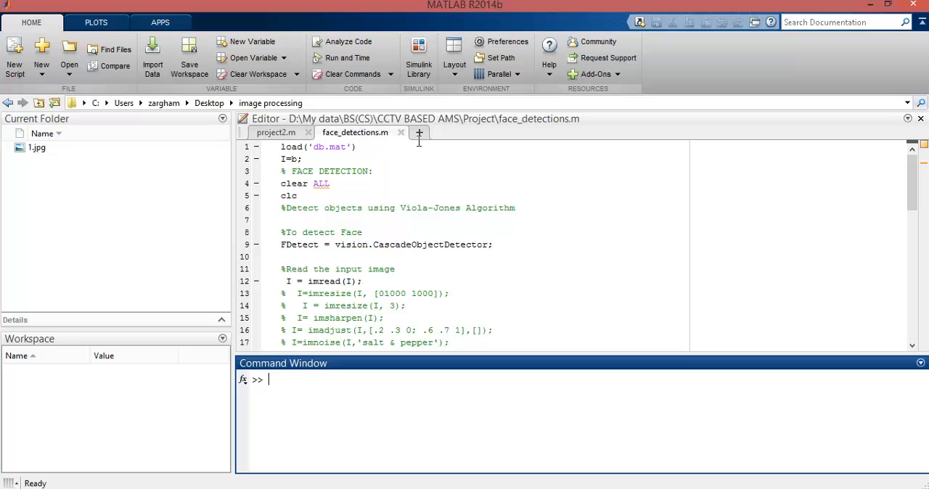
pyautogui.moveTo(419, 132)
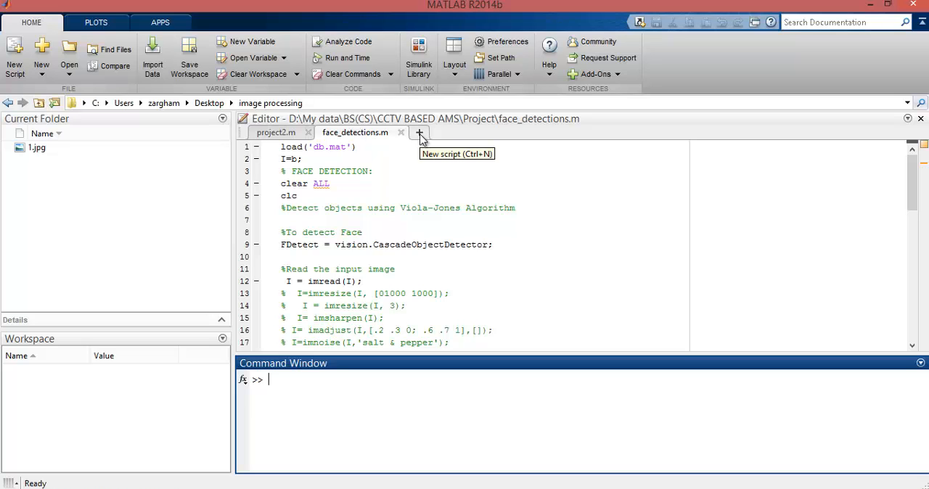
# - Open a blank script and enter the comment '% How to read an image'
pyautogui.click(419, 132)
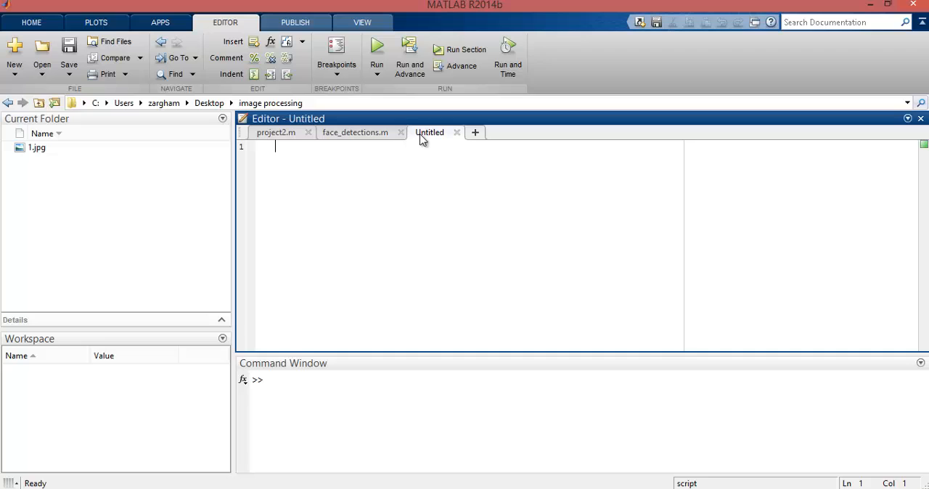
pyautogui.moveTo(441, 227)
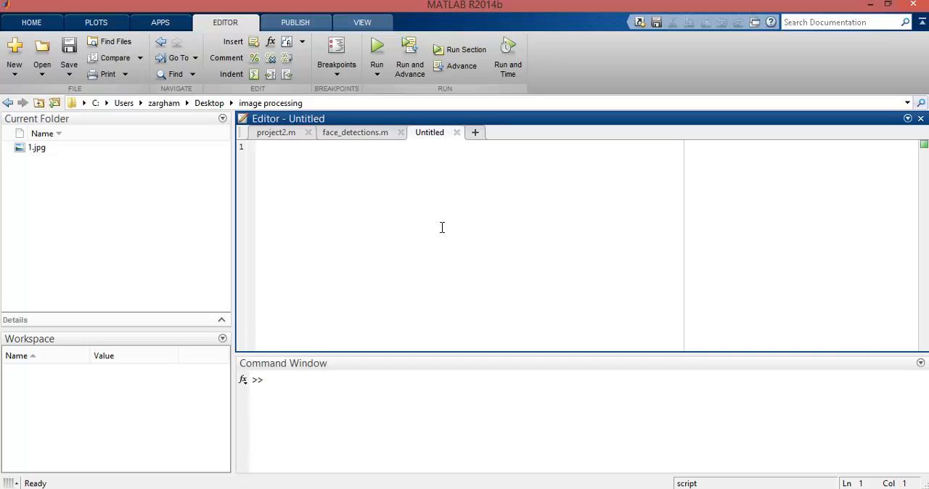
pyautogui.write('% How to read')
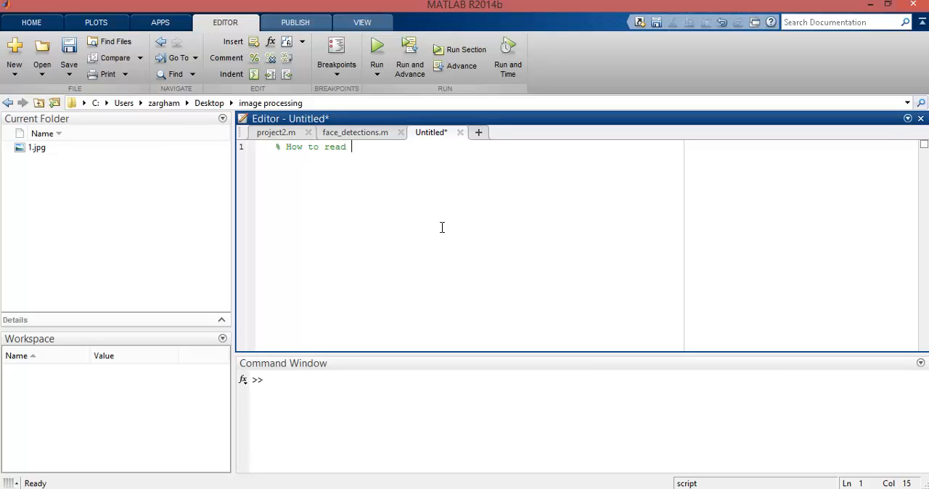
pyautogui.write('an image')
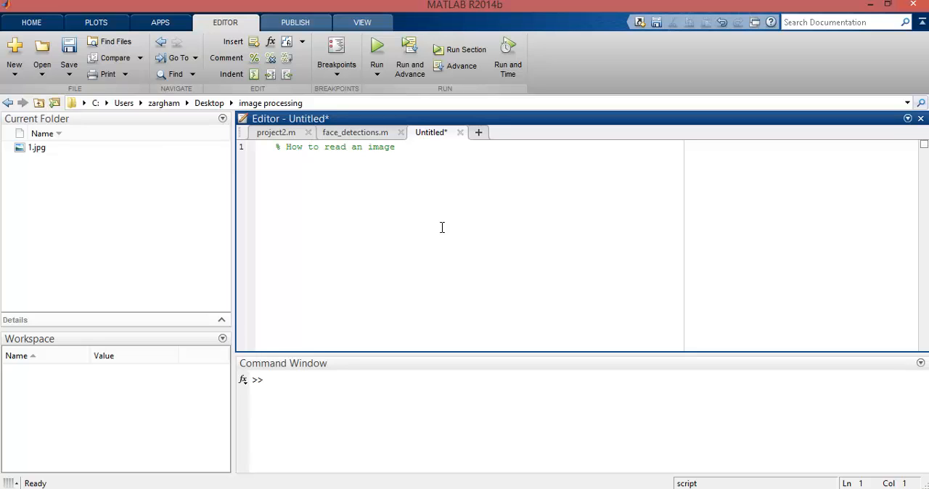
pyautogui.press('enter')
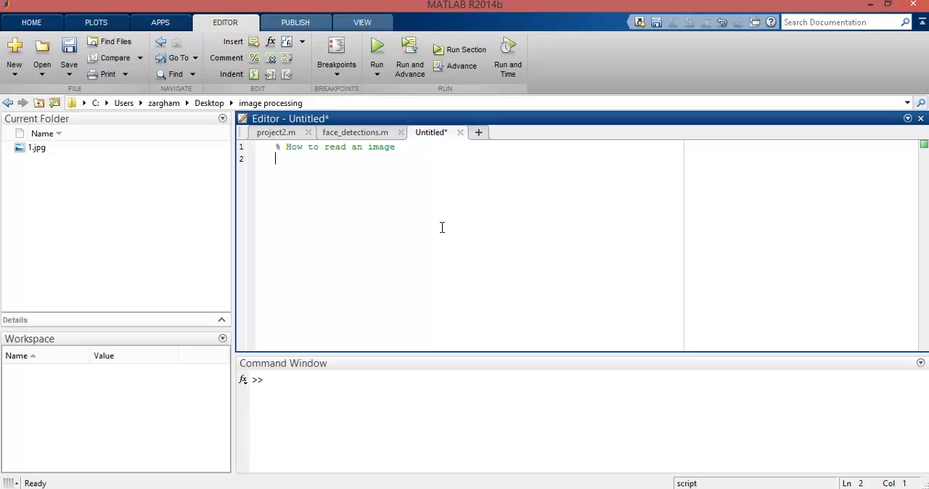
# - Write image=imread('1.jpg') on line 2, checking the 1.jpg file name, then save
pyautogui.write('im')
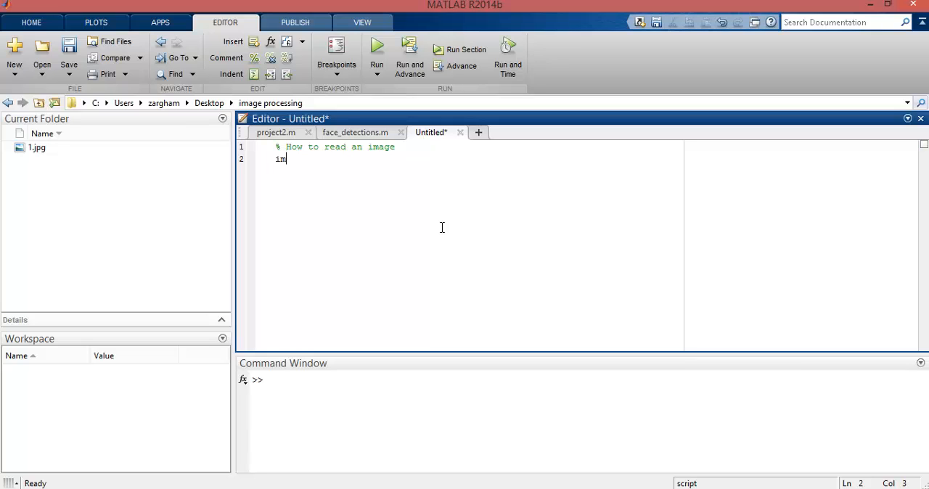
pyautogui.write('read()')
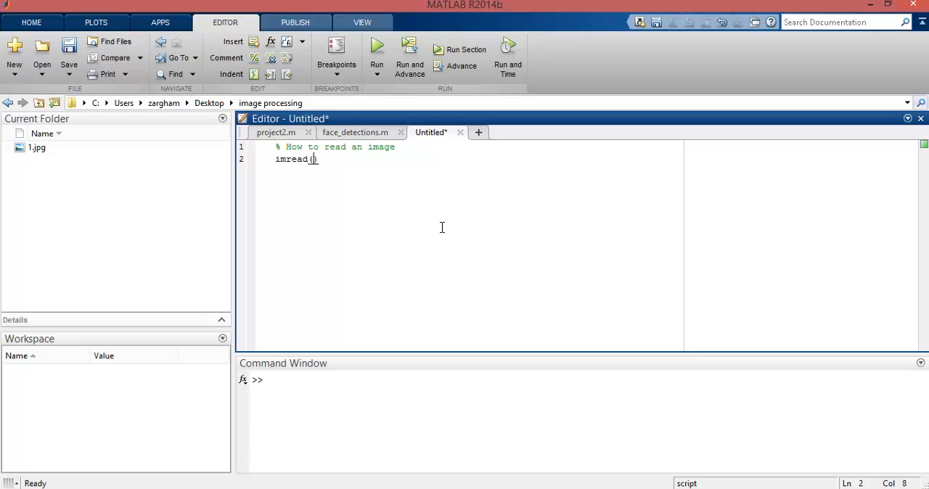
pyautogui.write("''")
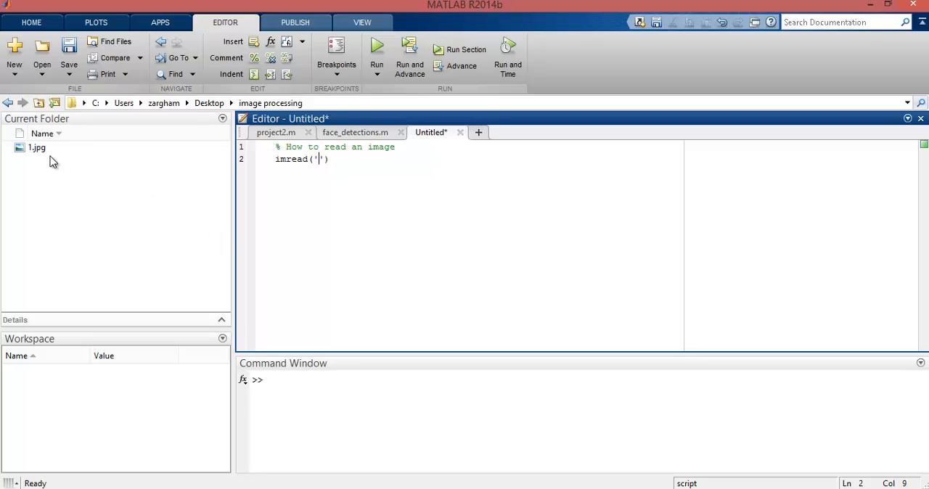
pyautogui.click(37, 147)
pyautogui.write('1.')
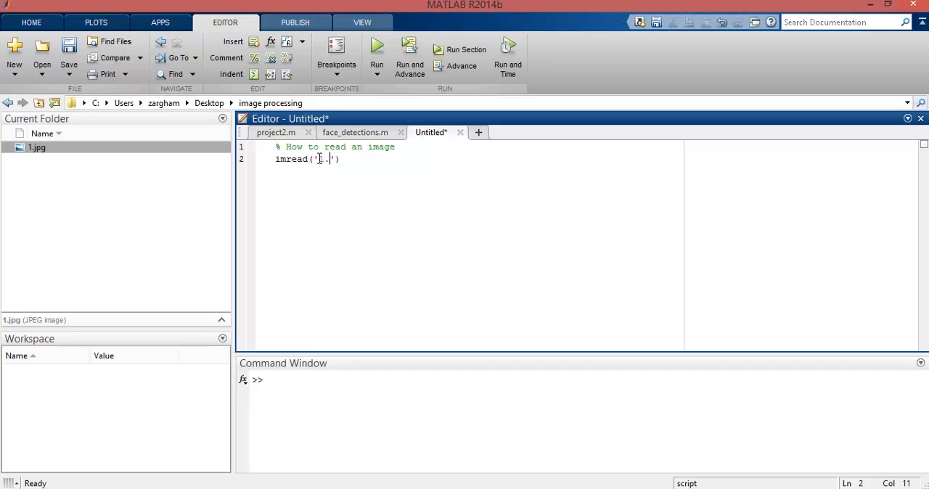
pyautogui.write('jpg')
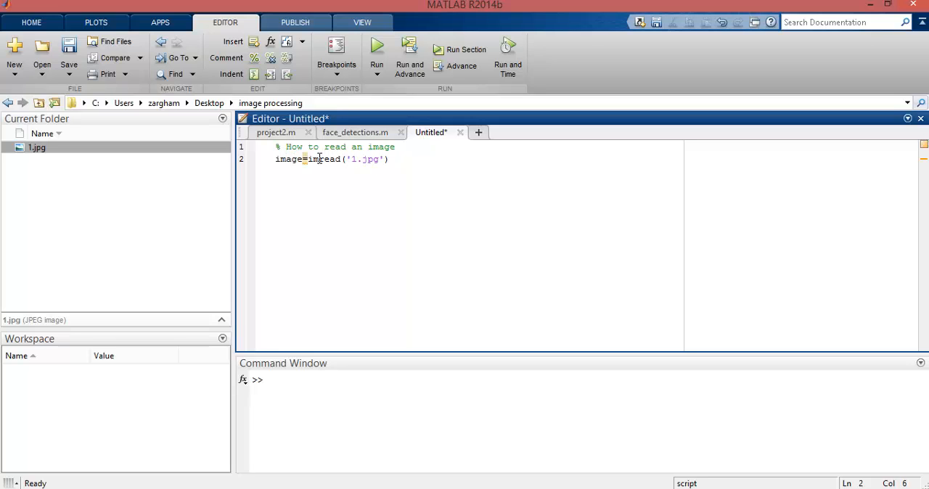
pyautogui.moveTo(435, 176)
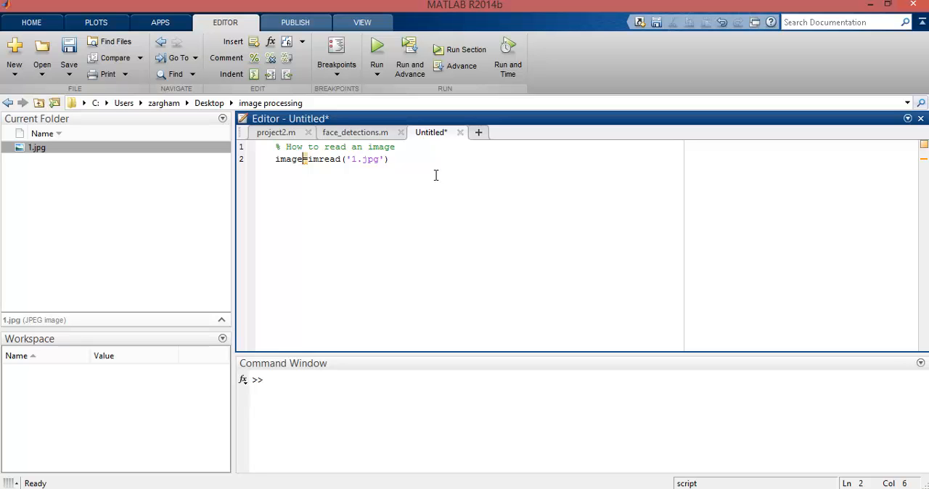
pyautogui.click(68, 51)
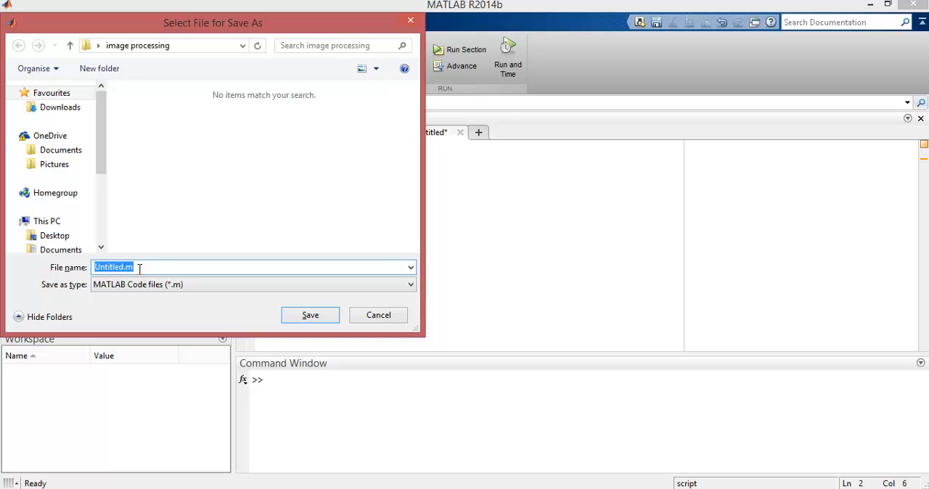
# - Save the script with the file name image_processing.m
pyautogui.write('image_processin')
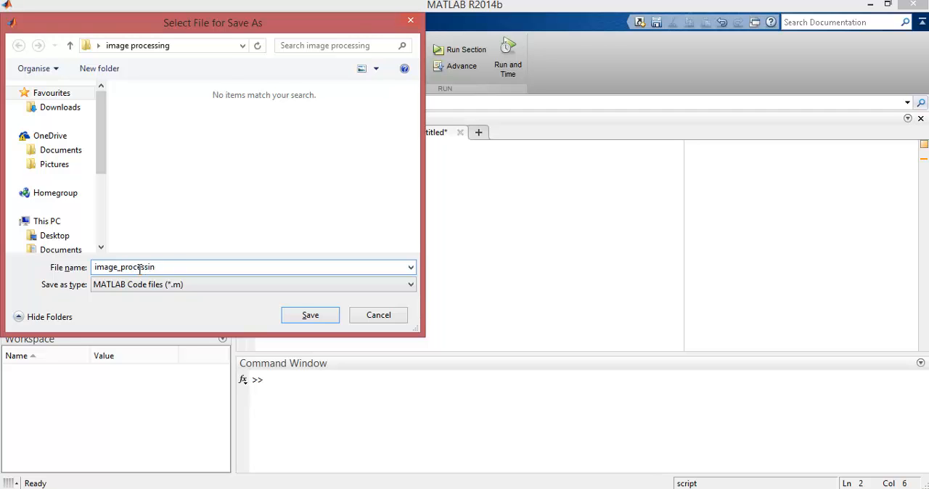
pyautogui.click(309, 315)
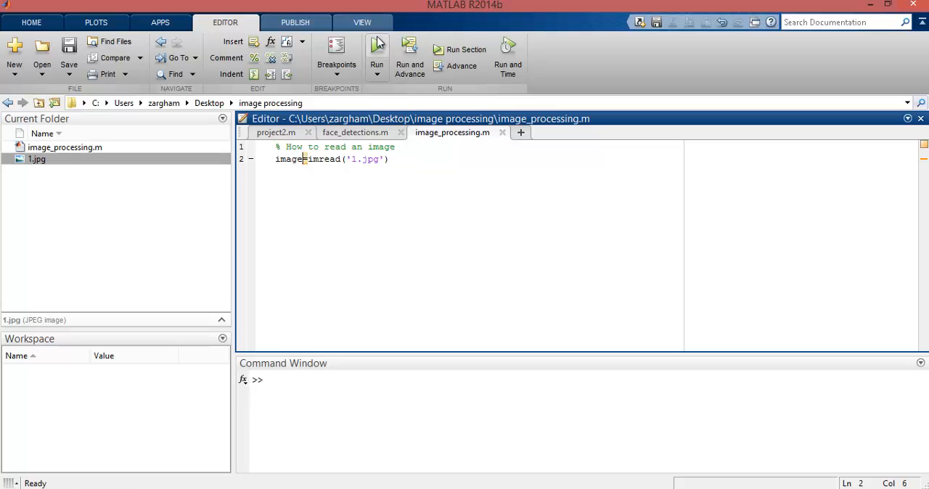
# - Run the script and review the printed pixel values of the 184x273x3 image
pyautogui.click(377, 55)
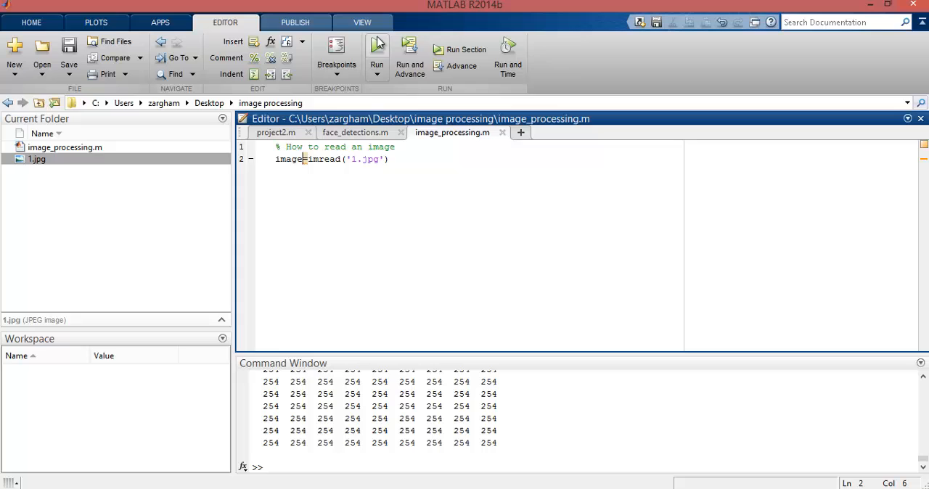
pyautogui.click(377, 45)
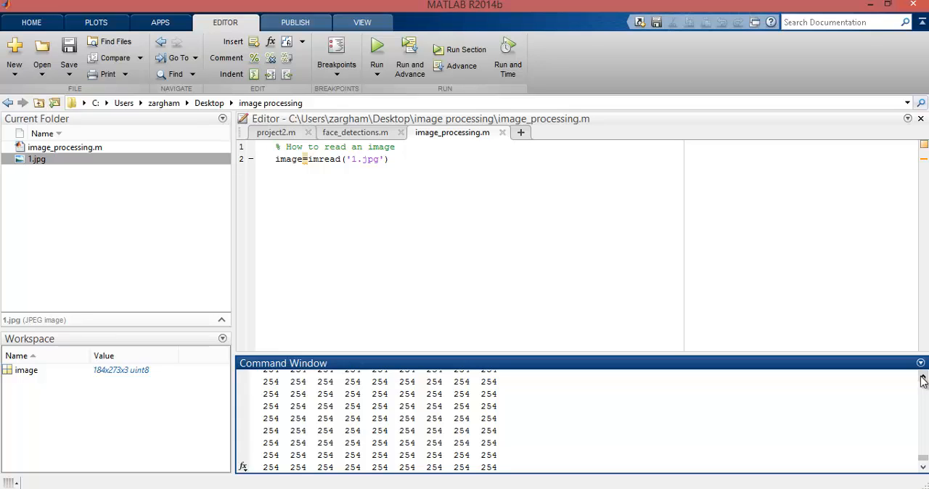
pyautogui.click(392, 184)
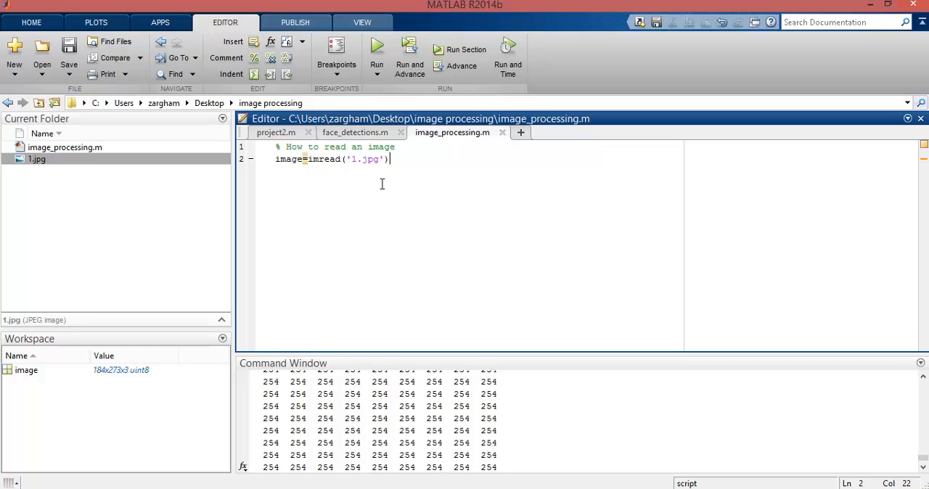
pyautogui.moveTo(348, 159)
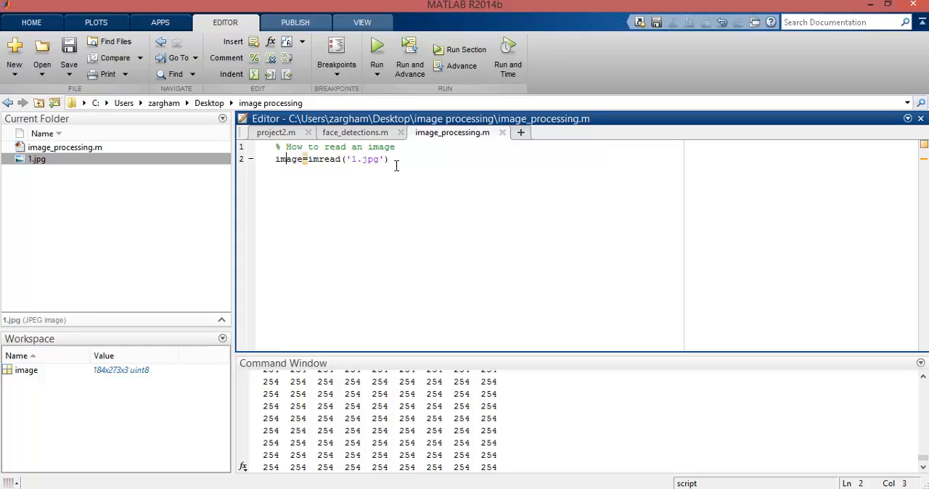
# - Add '% how to display image' and imshow(image); to the script, then run it
pyautogui.write('how to disp')
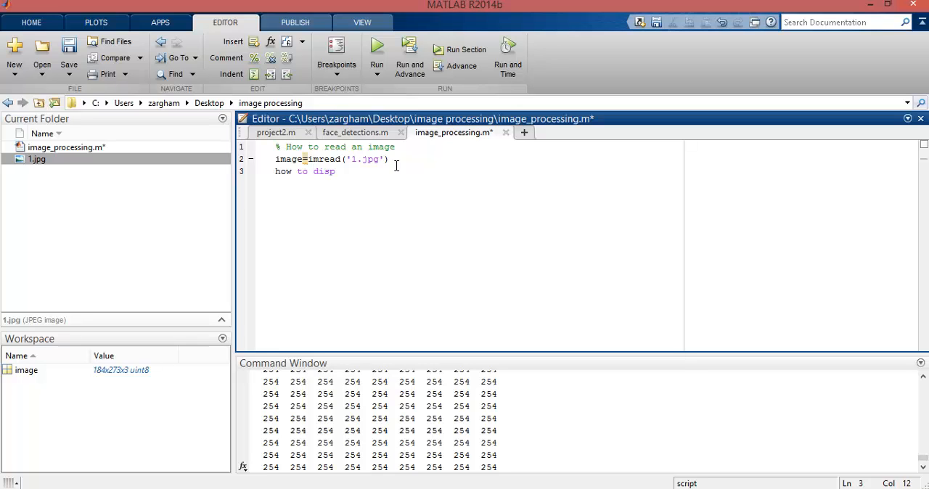
pyautogui.press('BackSpace')
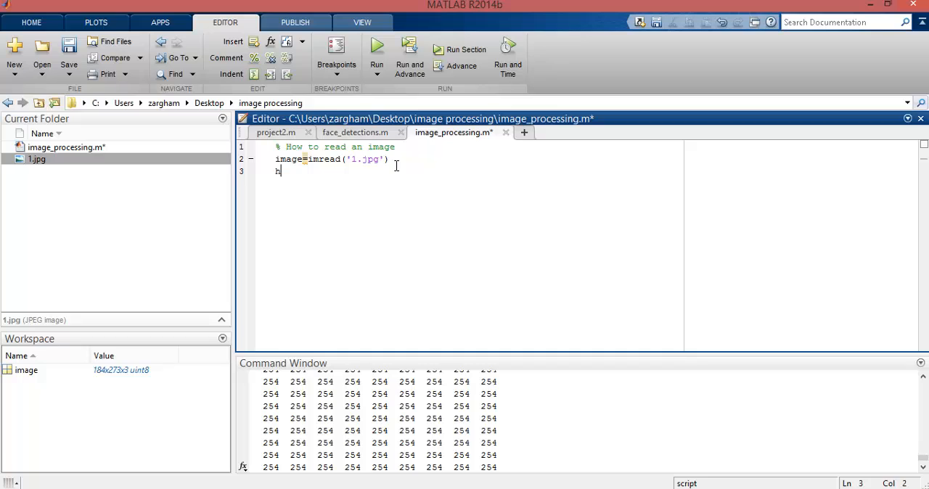
pyautogui.write('% how to dis')
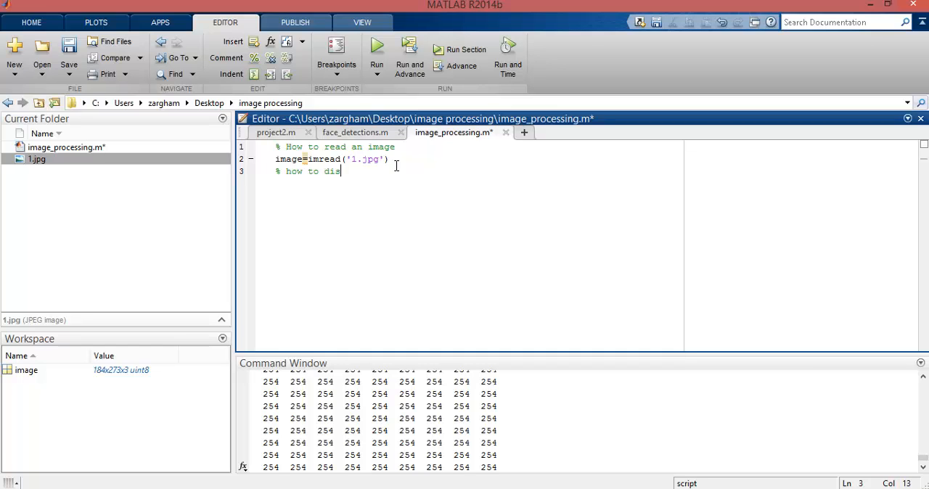
pyautogui.write('play image')
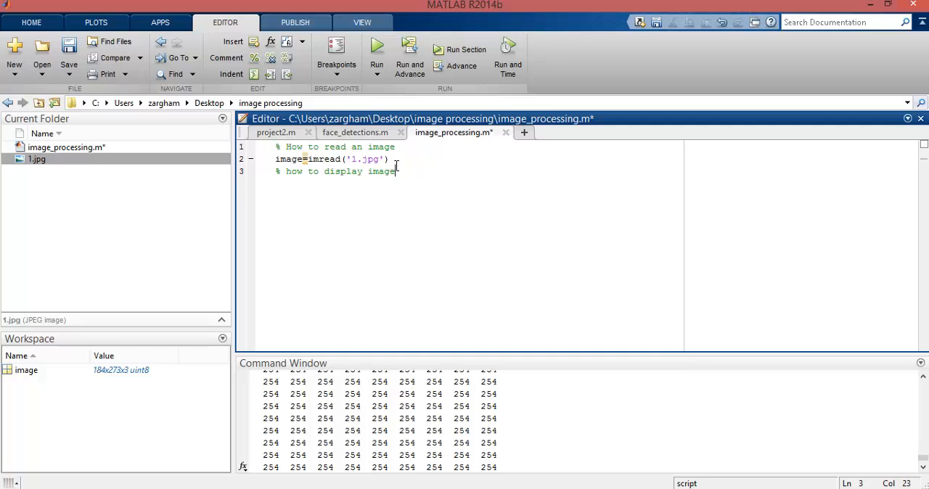
pyautogui.press('enter')
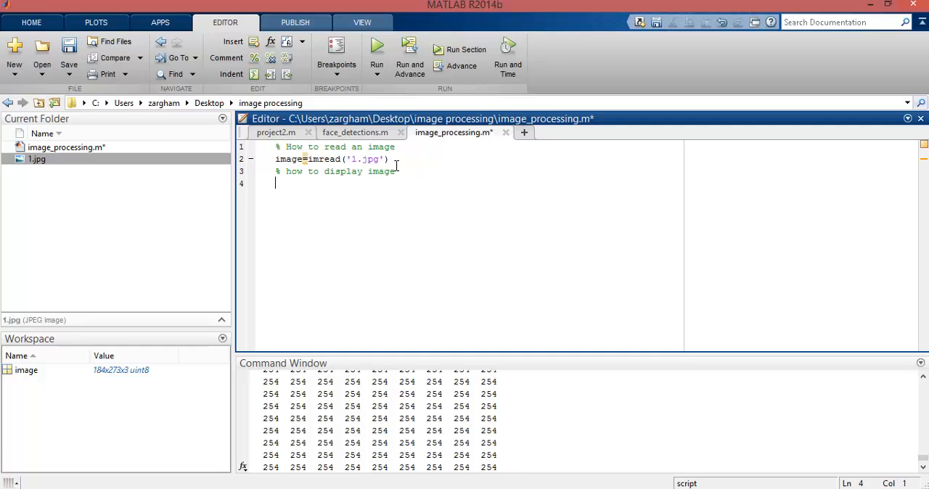
pyautogui.write('imshow()')
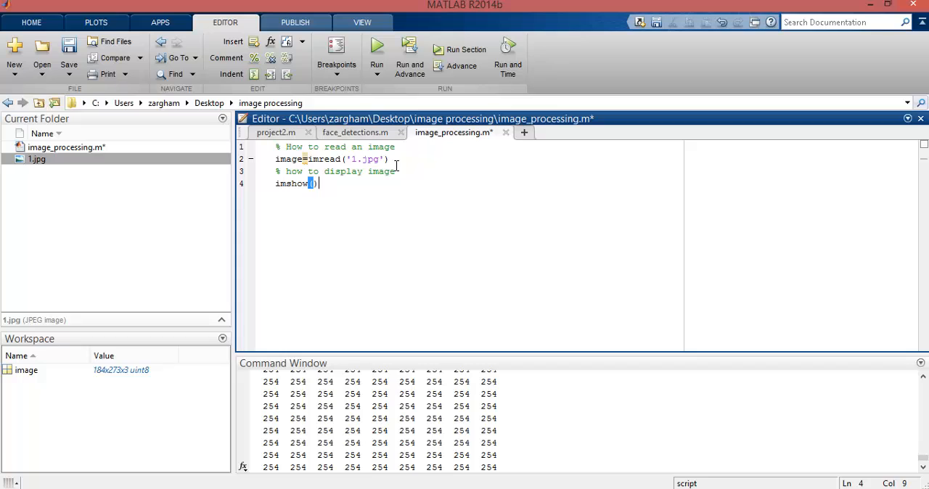
pyautogui.write('image')
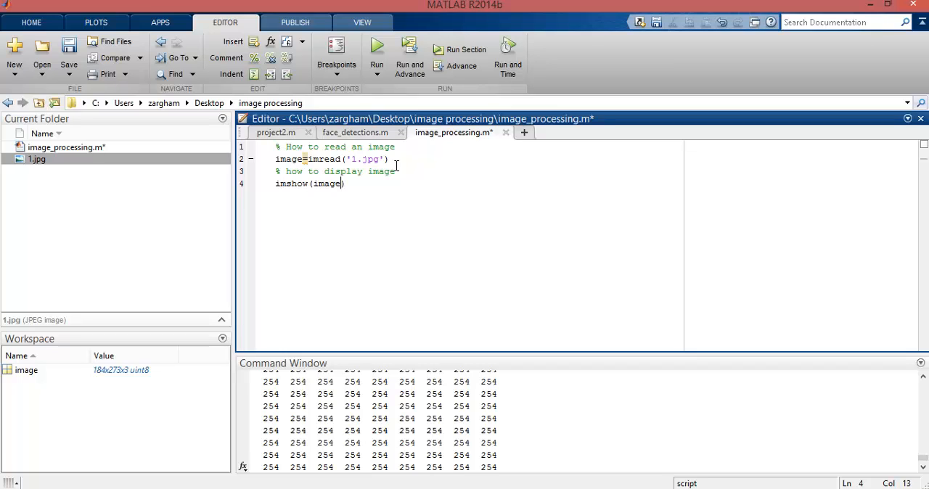
pyautogui.write(';')
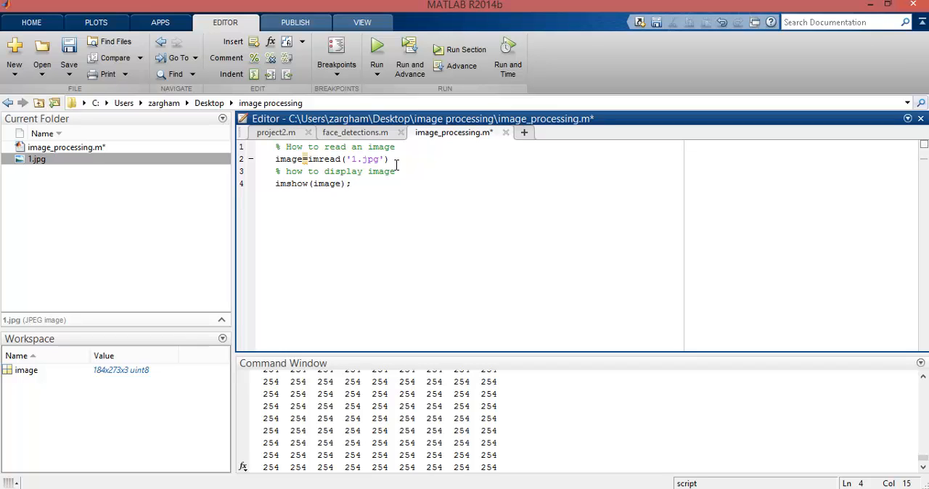
pyautogui.click(376, 50)
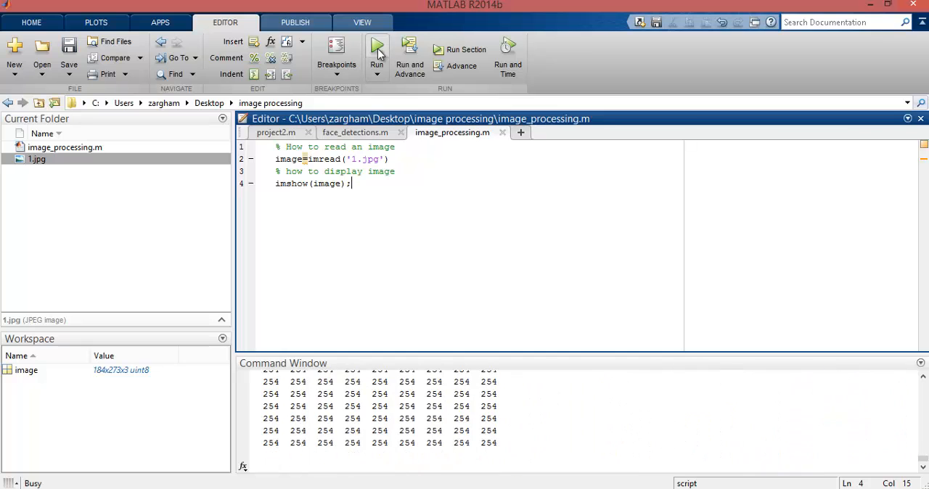
# - Close the Figure 1 window showing the photo of four students
pyautogui.click(377, 46)
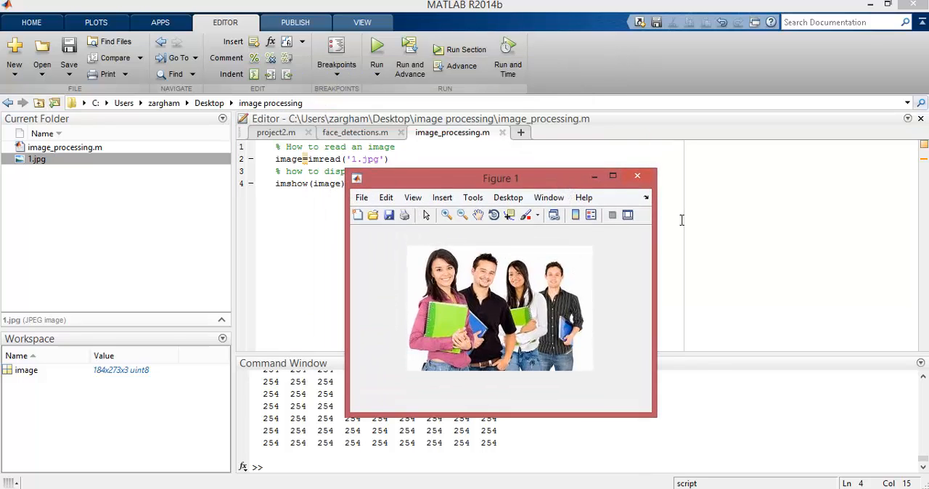
pyautogui.click(637, 175)
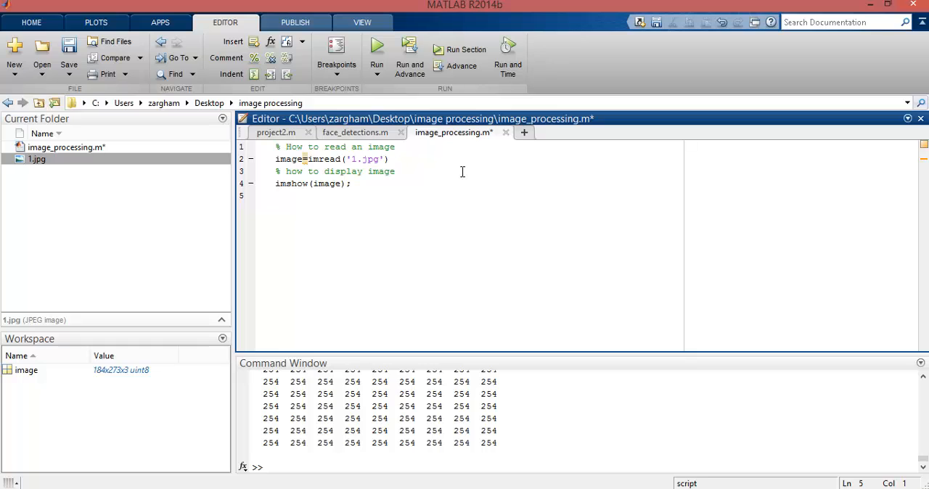
# - Type the comment '% how to write or save the image'
pyautogui.write('% how to')
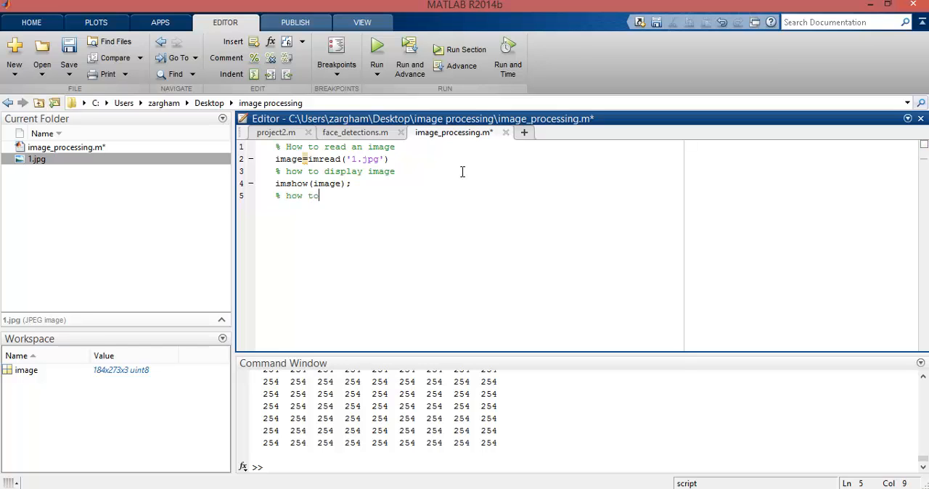
pyautogui.write('write')
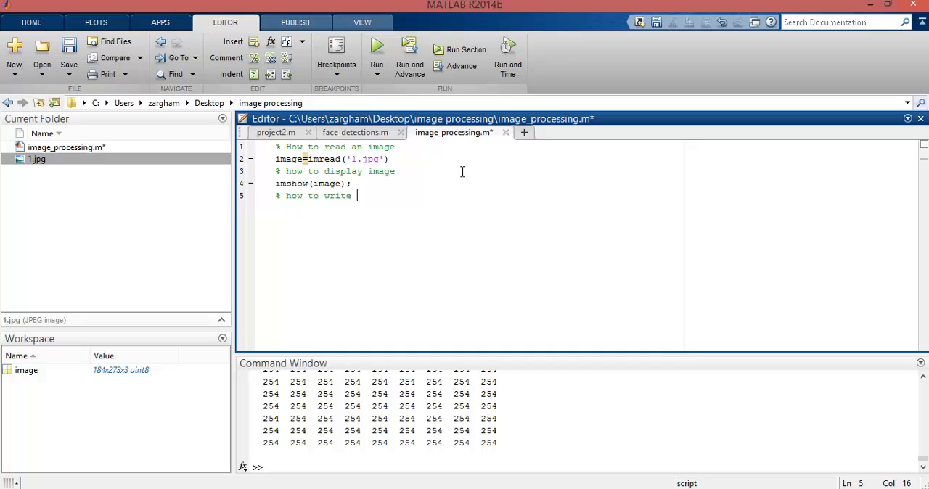
pyautogui.write('or a')
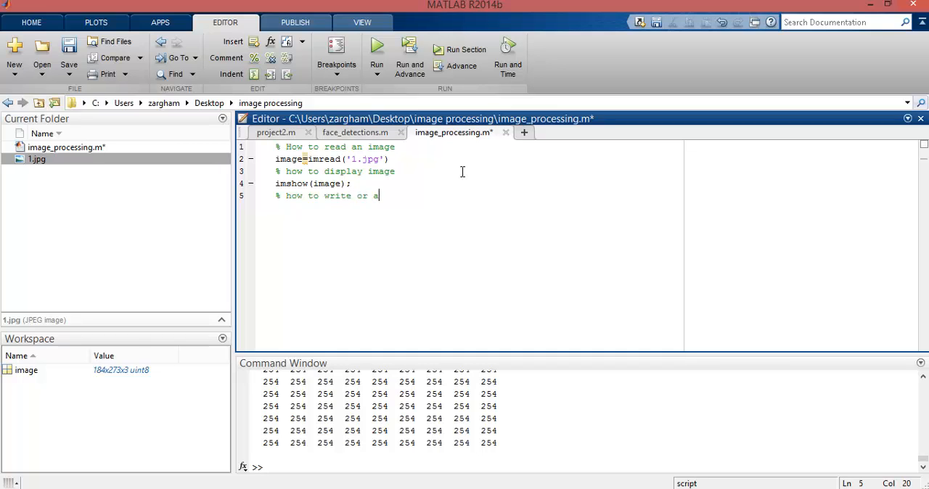
pyautogui.write('save the imag')
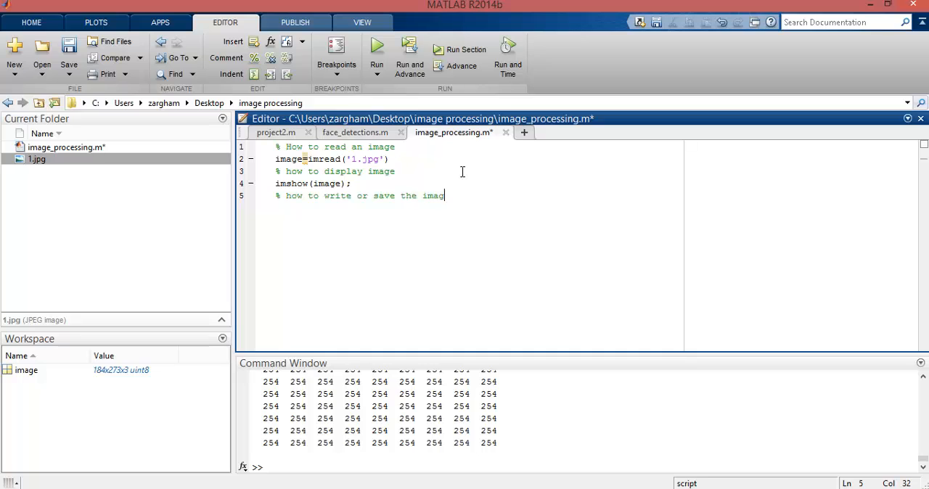
# - Write imwrite(image,'image.jpg') on the next line, fixing the extension typo
pyautogui.write('i')
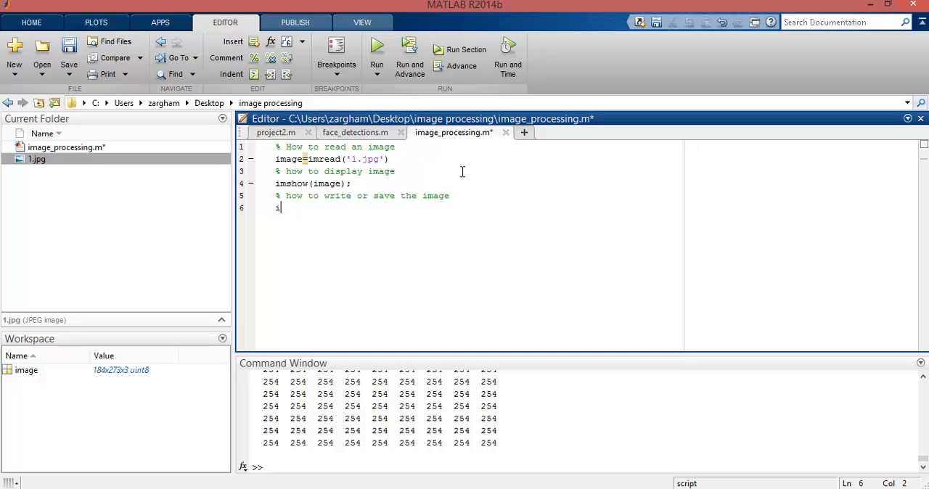
pyautogui.write('mwrite')
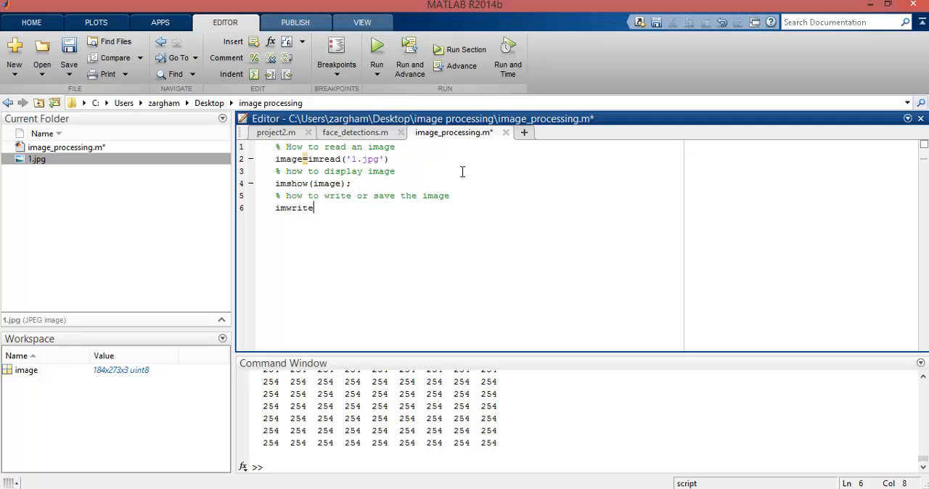
pyautogui.write('()')
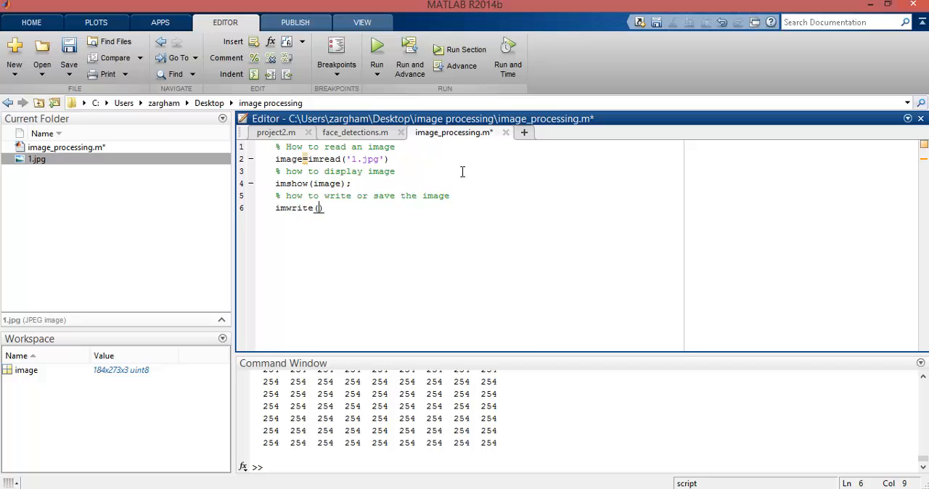
pyautogui.write('image')
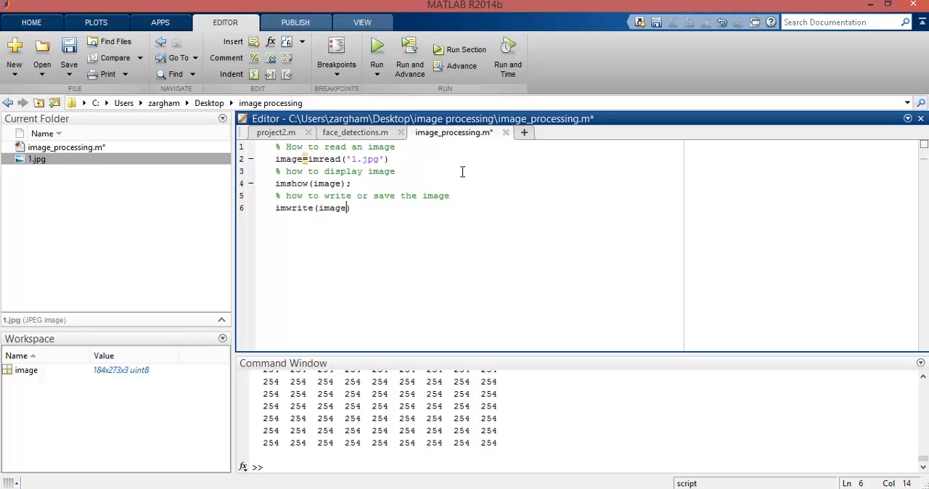
pyautogui.write(',')
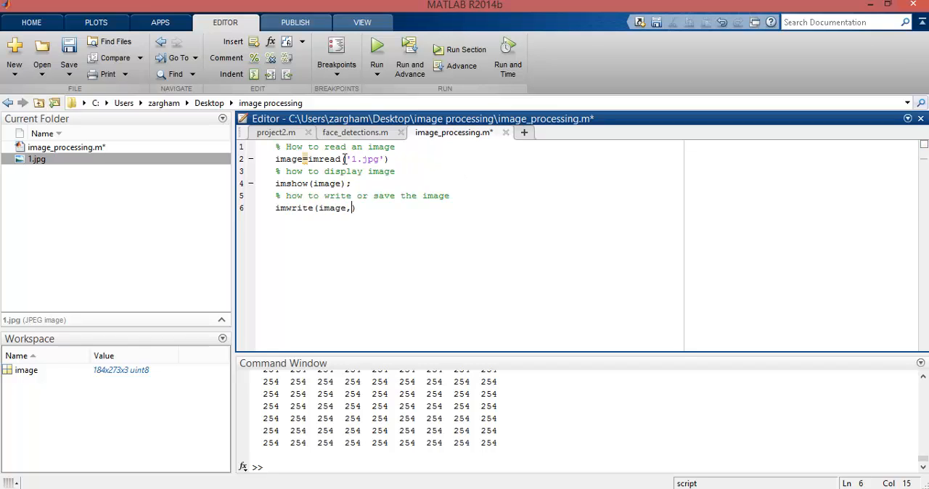
pyautogui.doubleClick(323, 159)
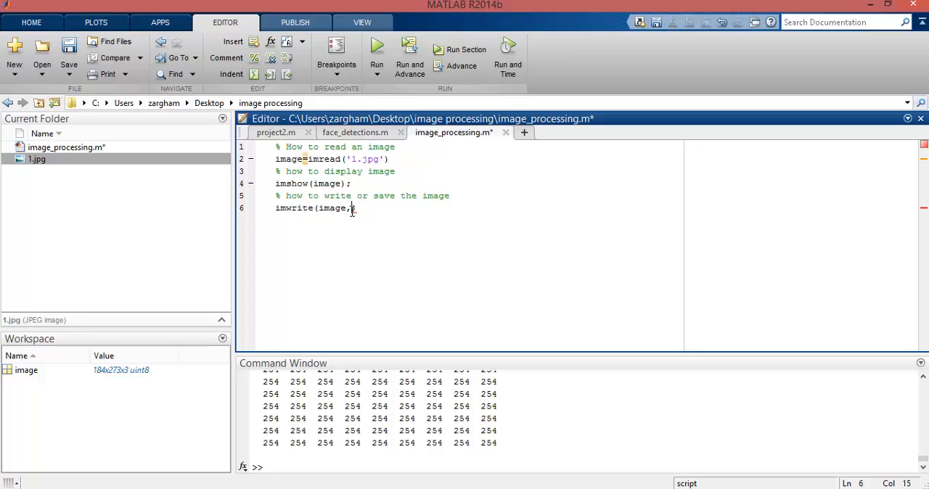
pyautogui.write("'')")
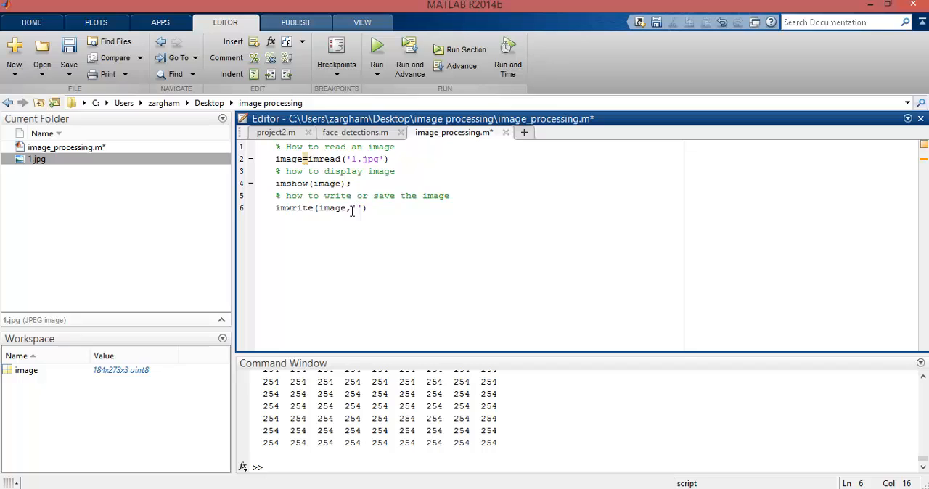
pyautogui.write('imag')
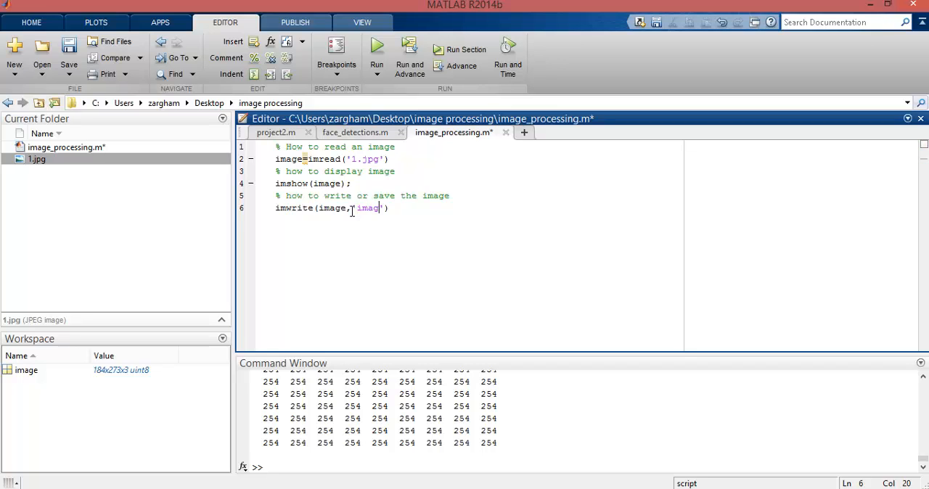
pyautogui.write('e.jopg')
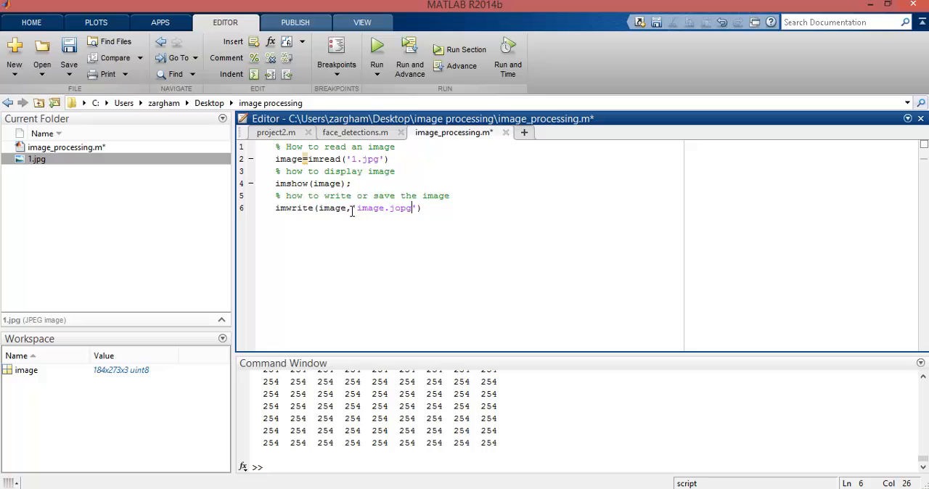
pyautogui.press('BackSpace')
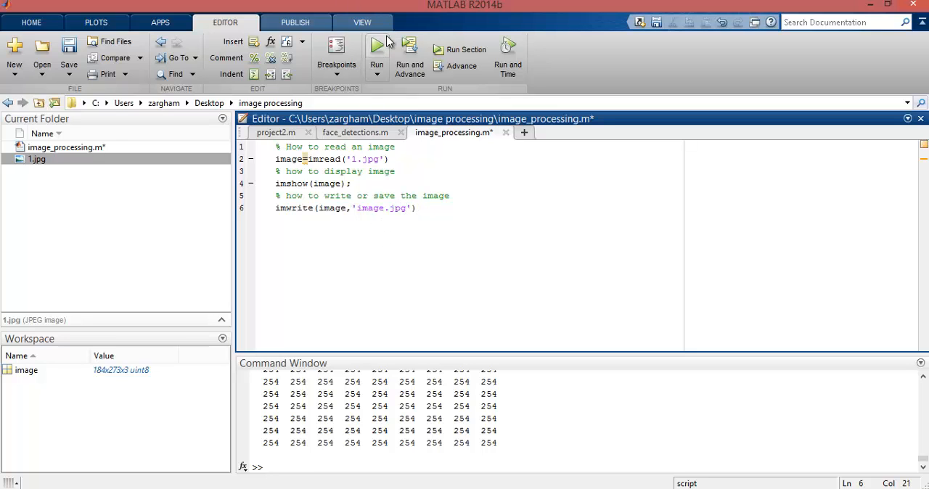
# - Run the finished script, close the figure, and select the new image.jpg file
pyautogui.click(377, 46)
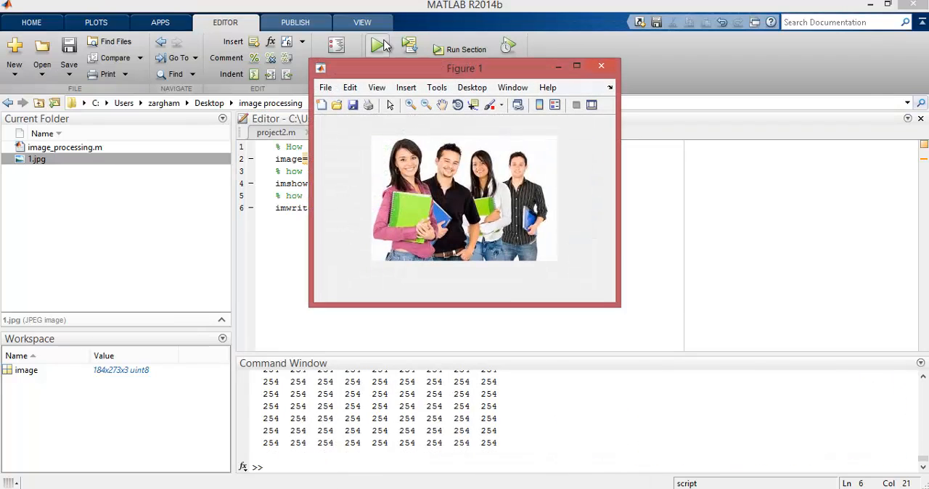
pyautogui.click(601, 66)
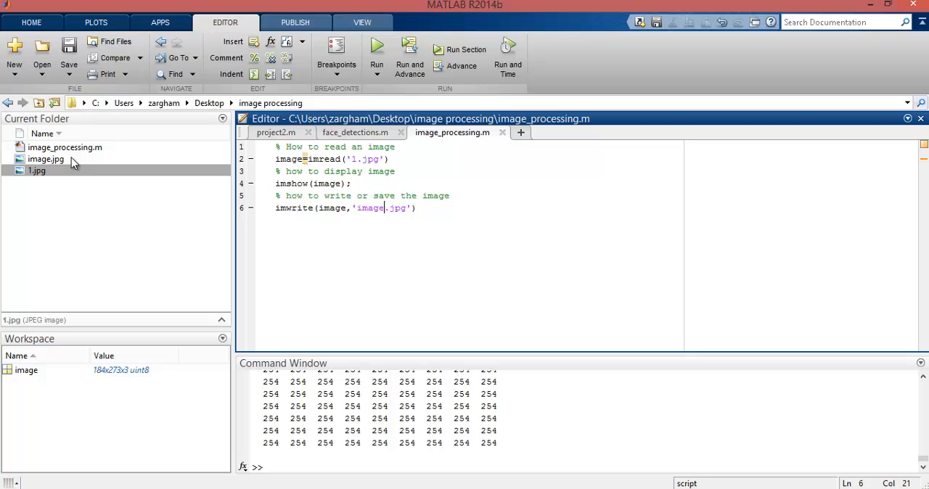
pyautogui.moveTo(70, 147)
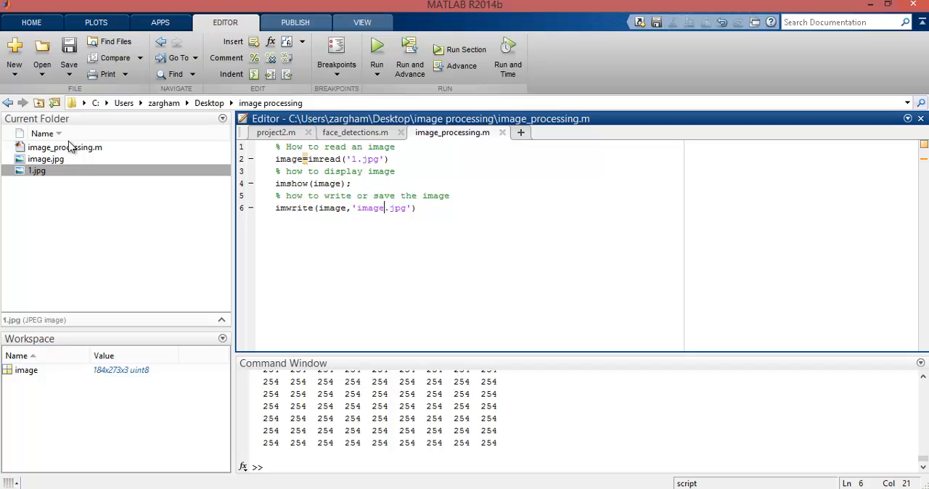
pyautogui.moveTo(71, 161)
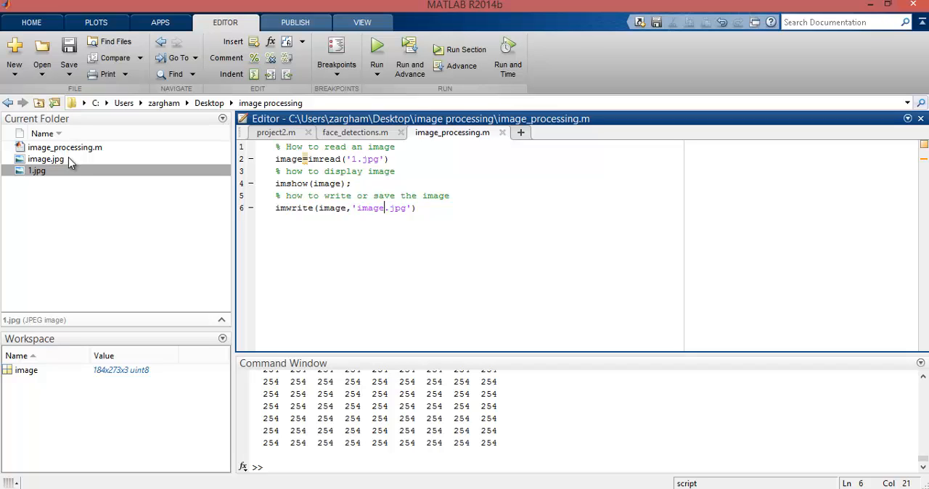
pyautogui.click(46, 159)
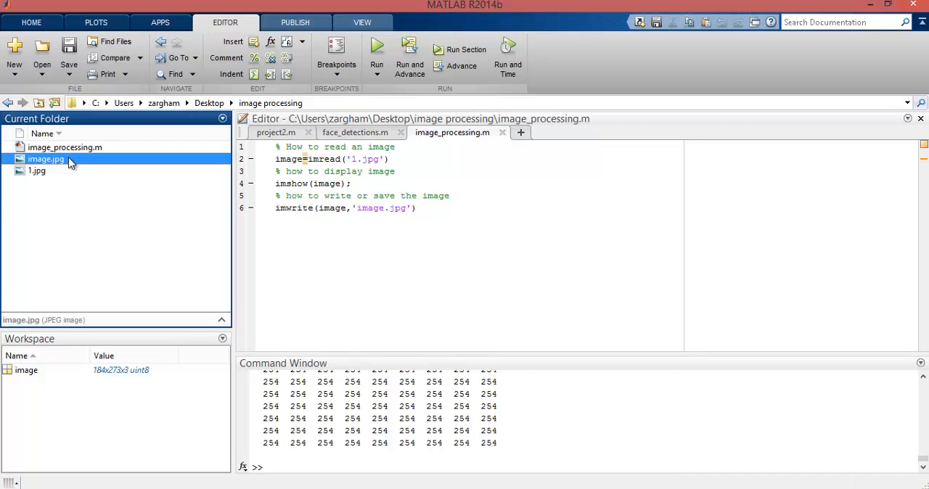